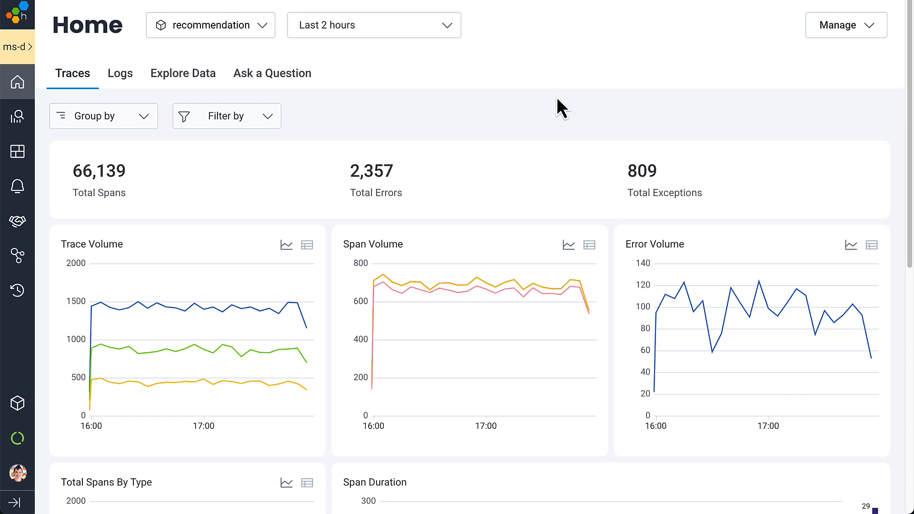
pyautogui.moveTo(359, 44)
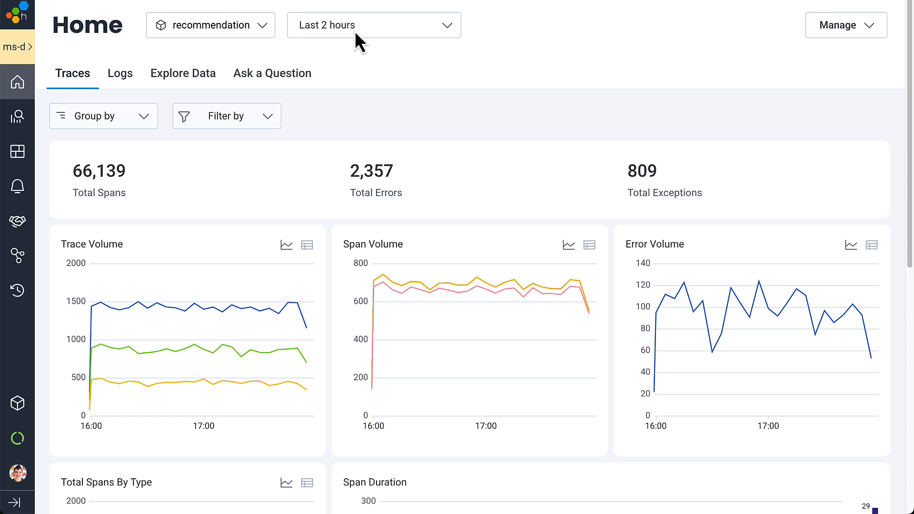
# - Browse recommendation service events, then open a selected Span Duration heatmap area as a query
pyautogui.click(182, 73)
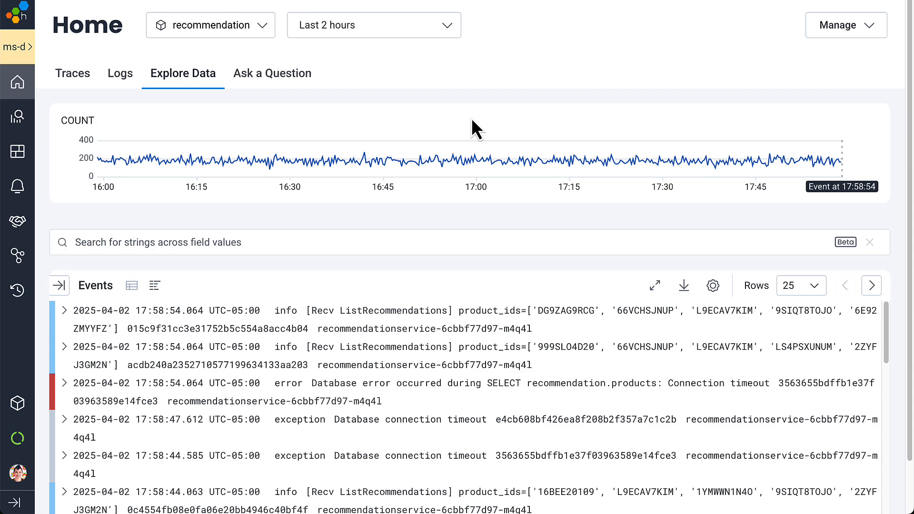
pyautogui.click(72, 73)
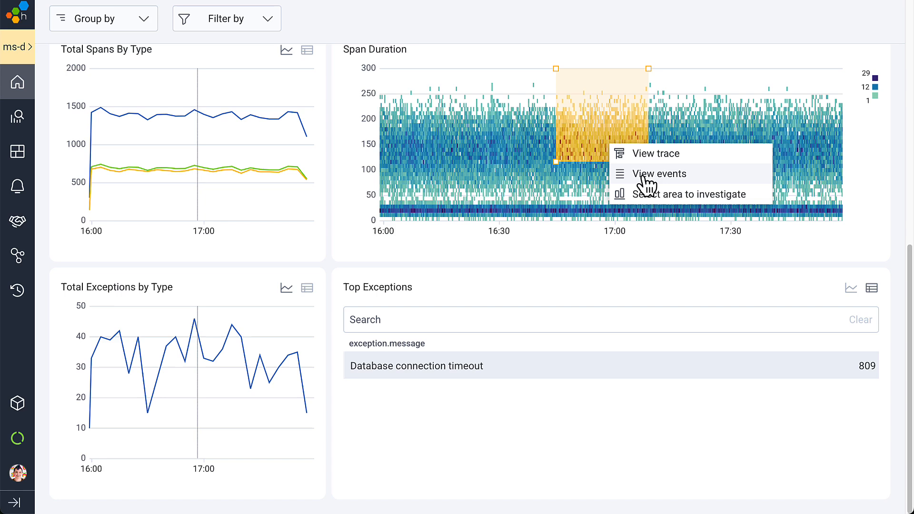
pyautogui.click(655, 153)
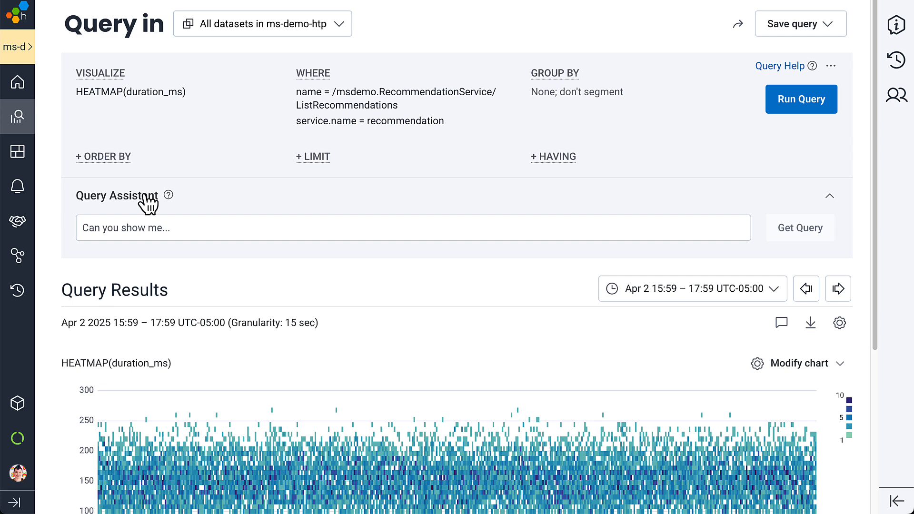
pyautogui.click(412, 228)
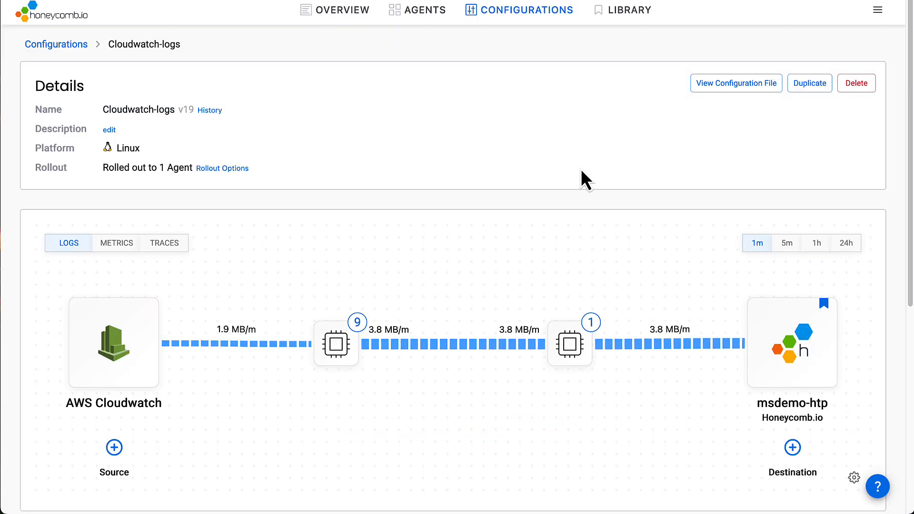
pyautogui.moveTo(421, 425)
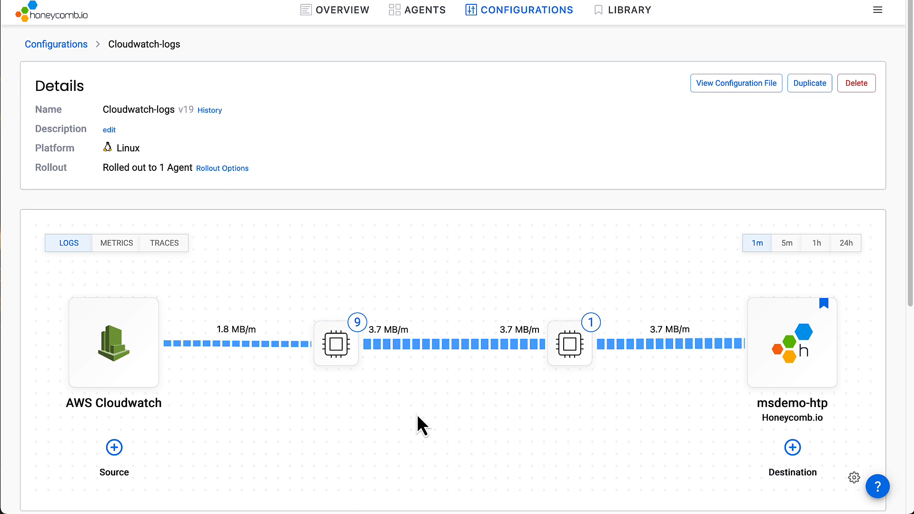
# - Add and save a Redis source in the Cloudwatch-logs pipeline, then start the rollout
pyautogui.click(114, 447)
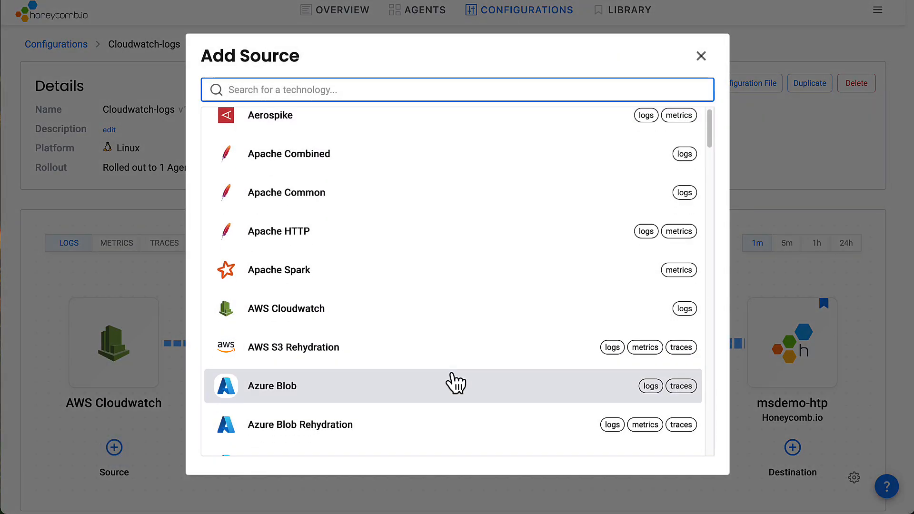
pyautogui.scroll(-3)
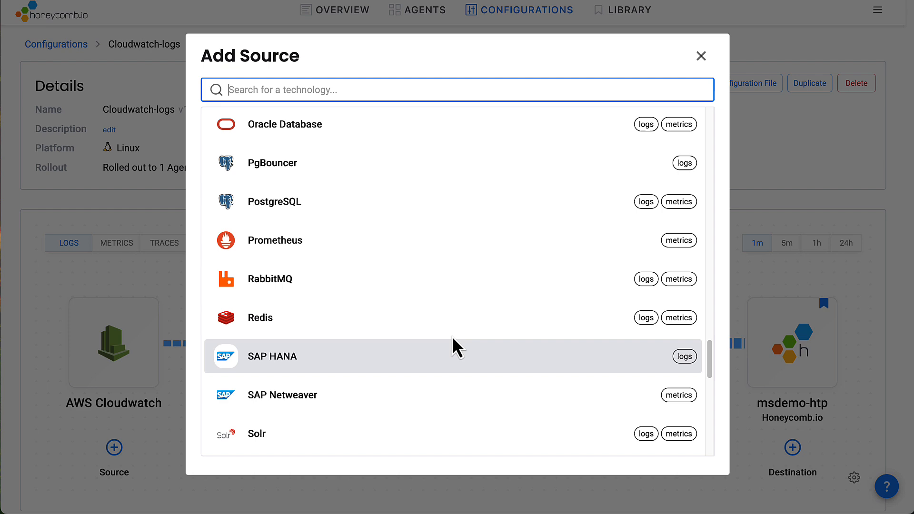
pyautogui.click(260, 317)
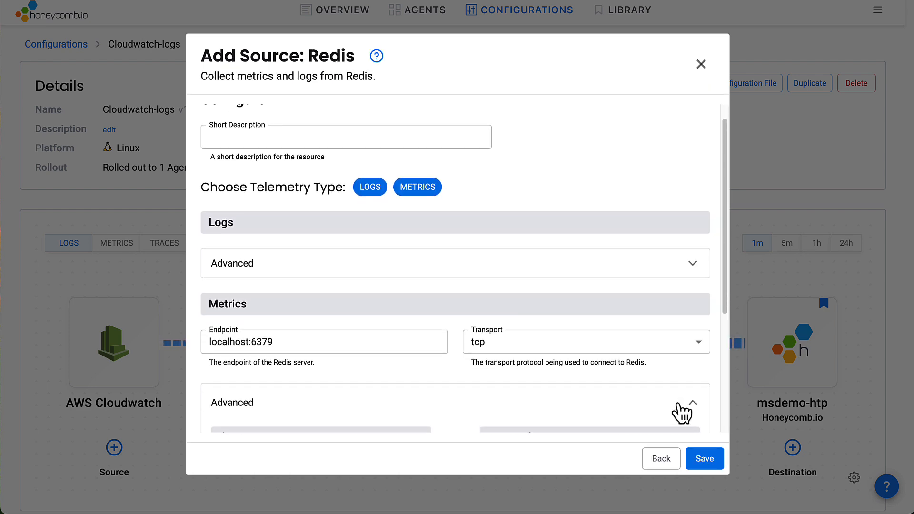
pyautogui.click(704, 458)
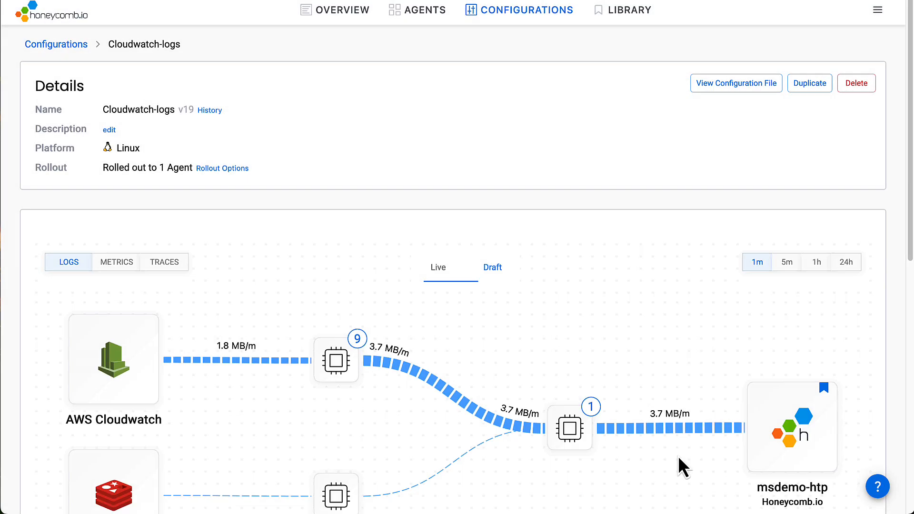
pyautogui.click(492, 268)
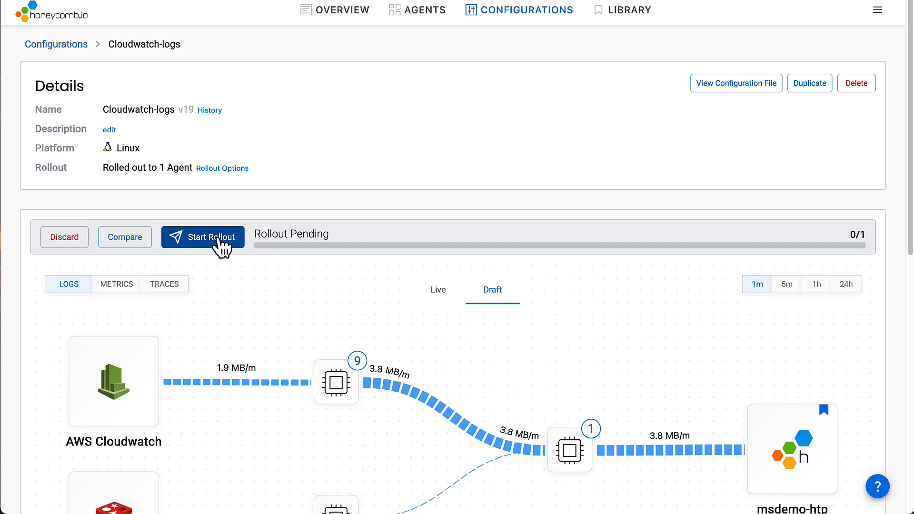
pyautogui.scroll(-3)
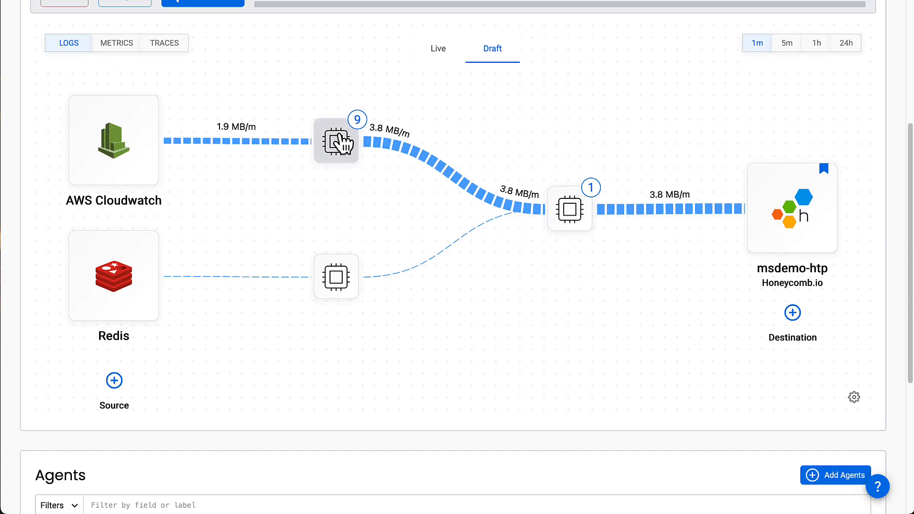
pyautogui.click(335, 141)
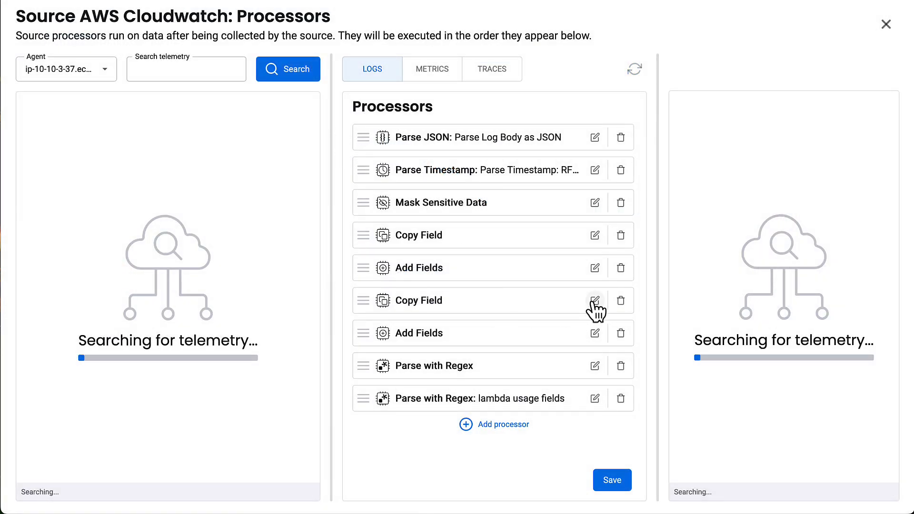
pyautogui.click(594, 300)
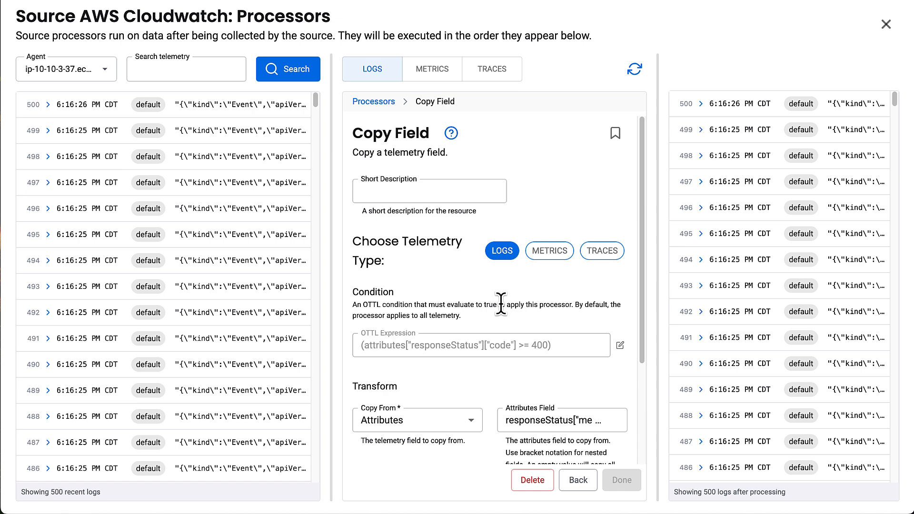
pyautogui.moveTo(690, 281)
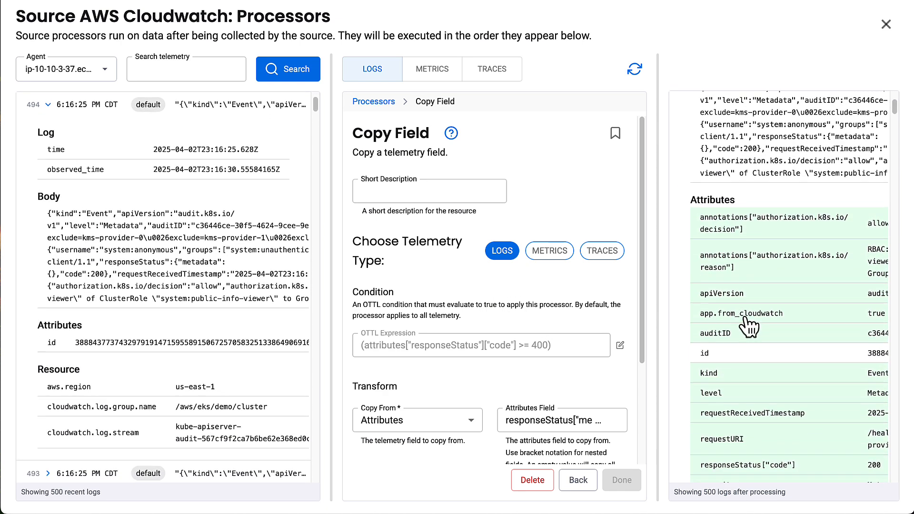
pyautogui.scroll(-3)
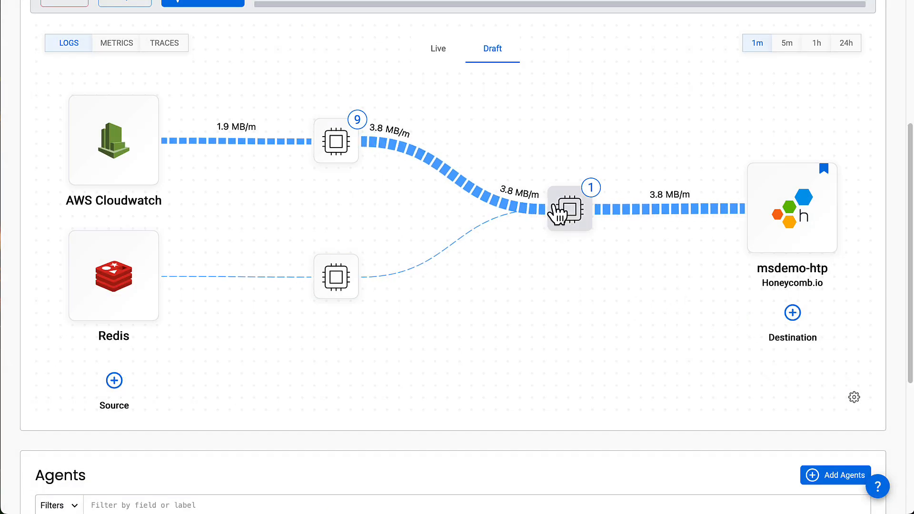
pyautogui.moveTo(793, 312)
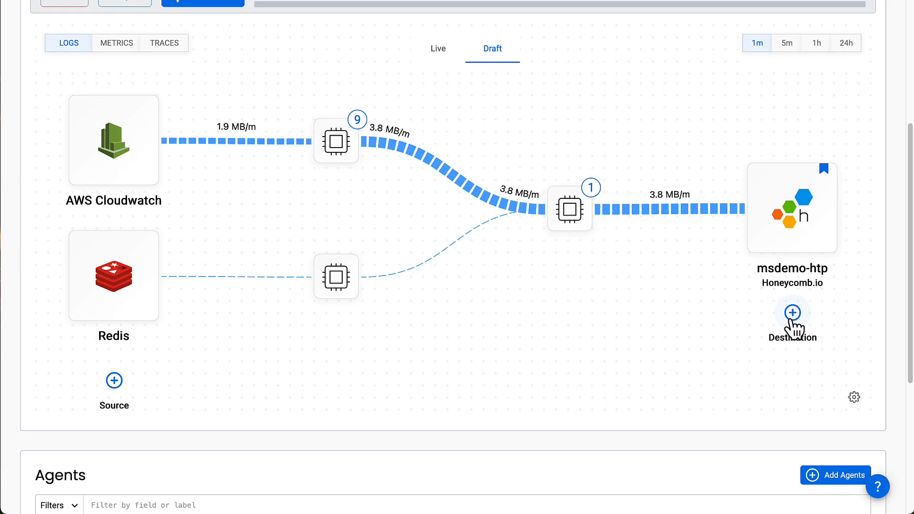
pyautogui.click(792, 313)
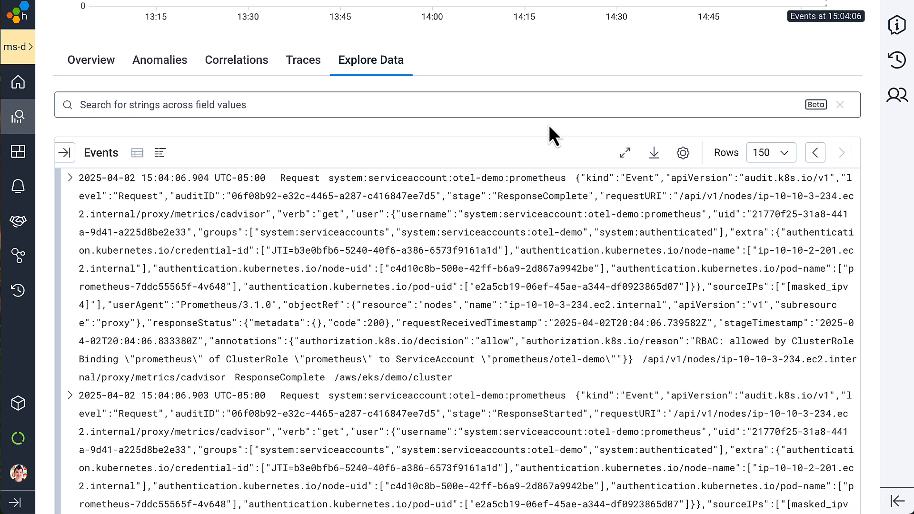
pyautogui.moveTo(503, 149)
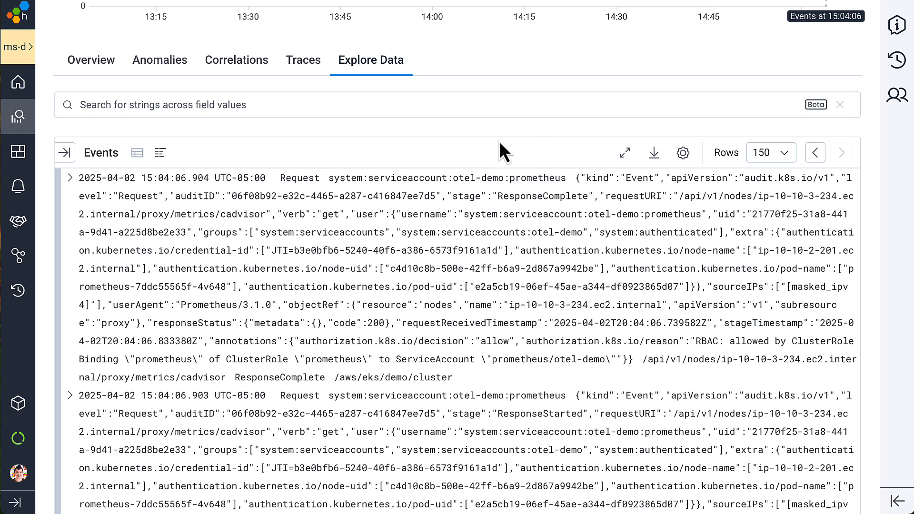
pyautogui.moveTo(376, 137)
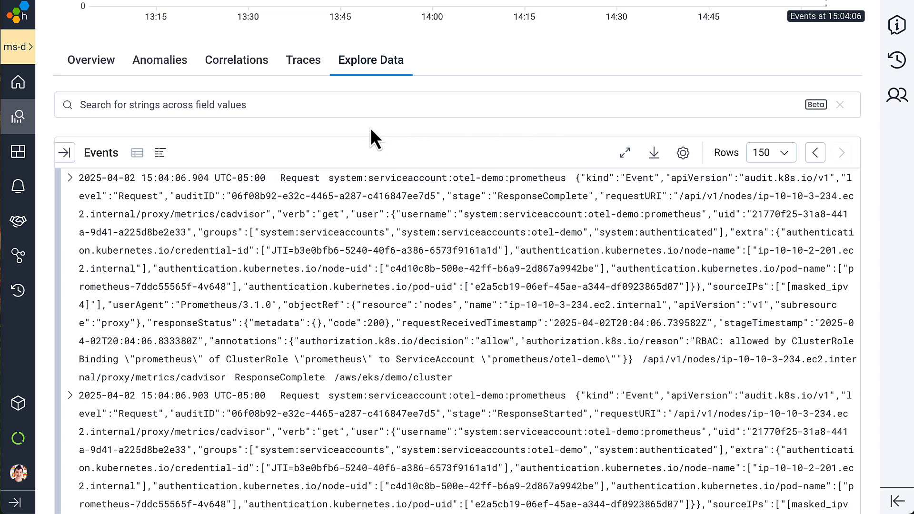
# - Search log events for 'error' and filter to the error severity value
pyautogui.write('error')
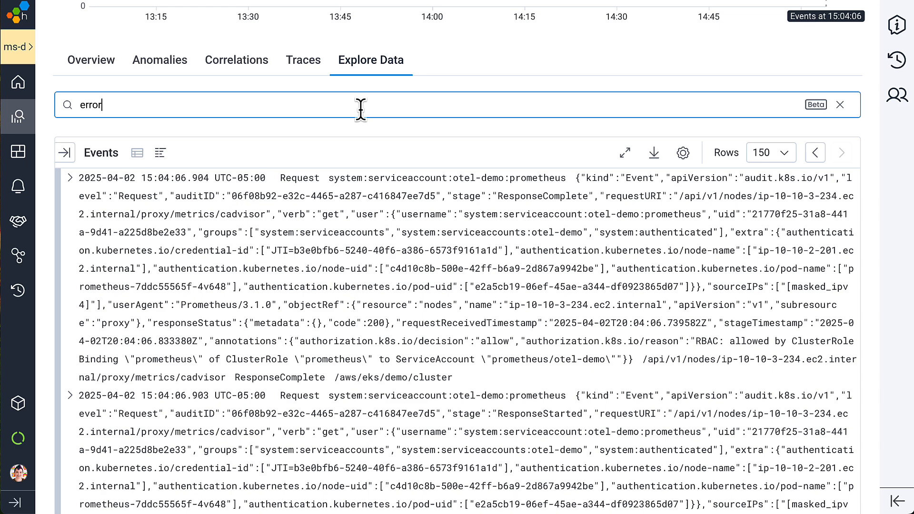
pyautogui.moveTo(408, 114)
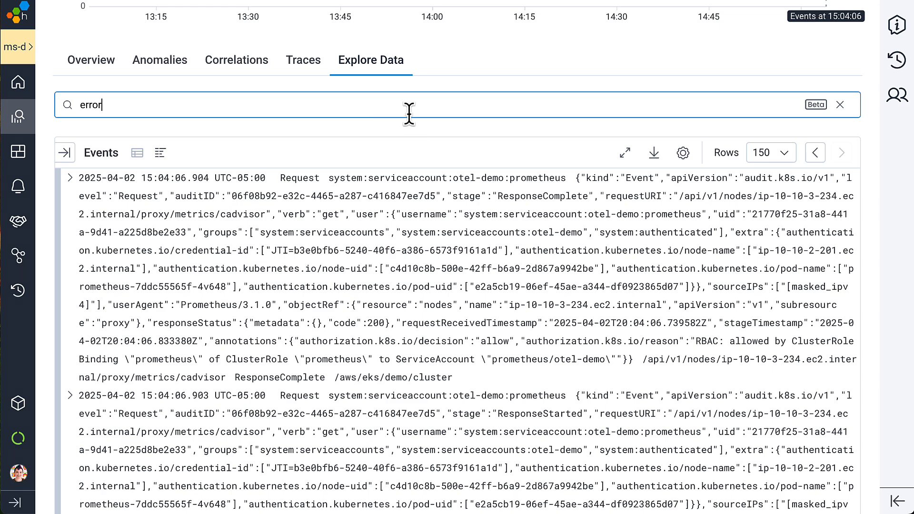
pyautogui.press('Enter')
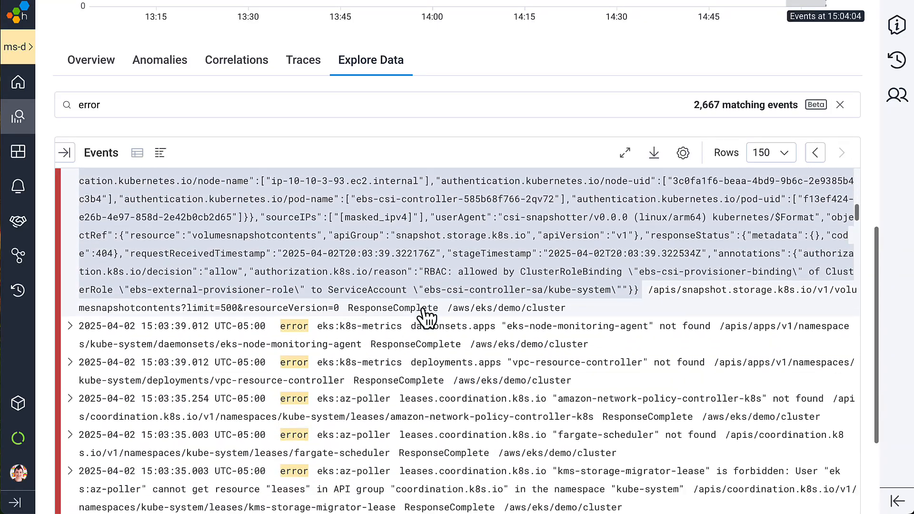
pyautogui.scroll(-3)
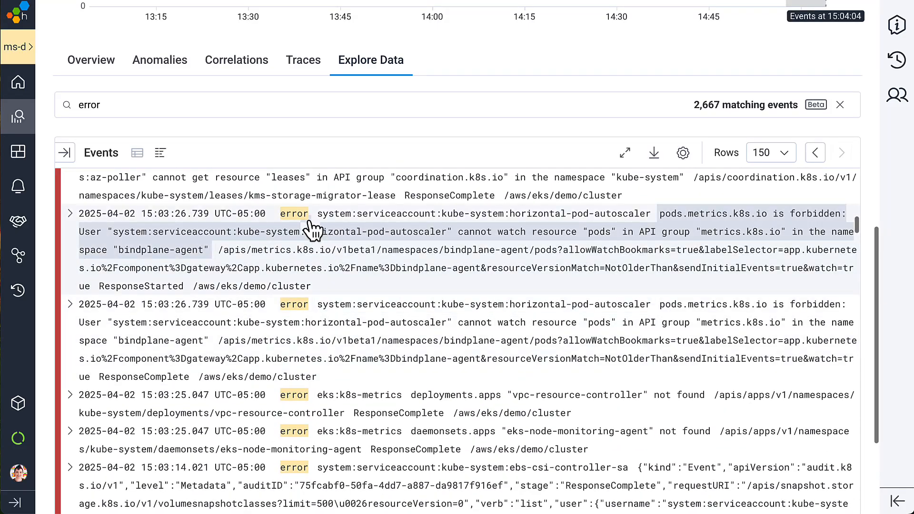
pyautogui.click(293, 213)
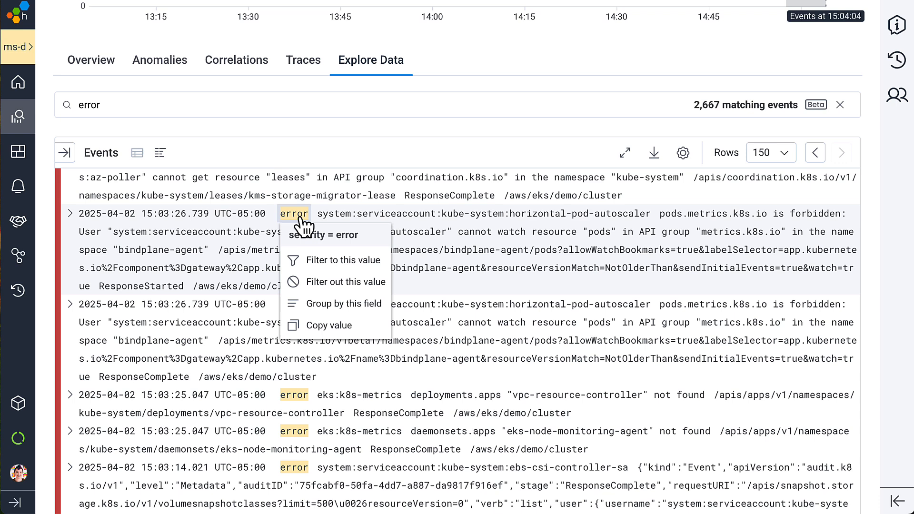
pyautogui.click(343, 260)
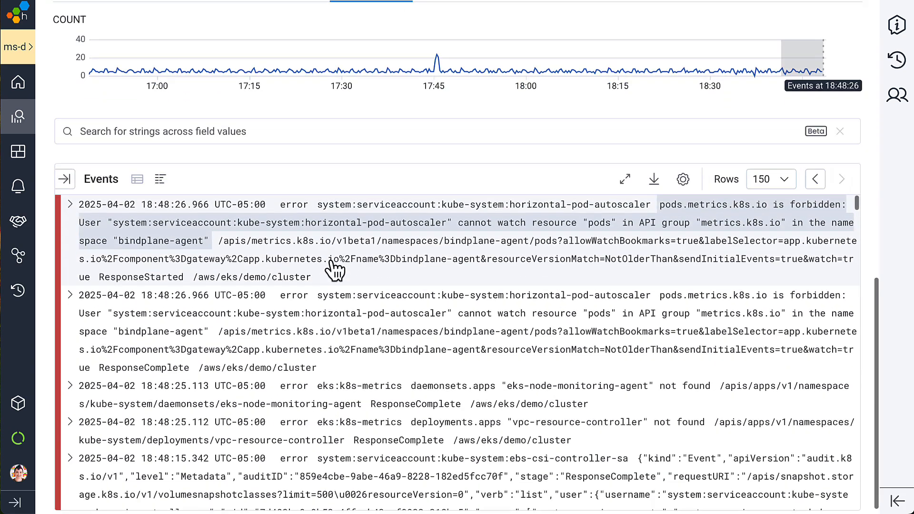
# - Show events as a table, expand the first error event, and select responseStatus.code
pyautogui.click(138, 179)
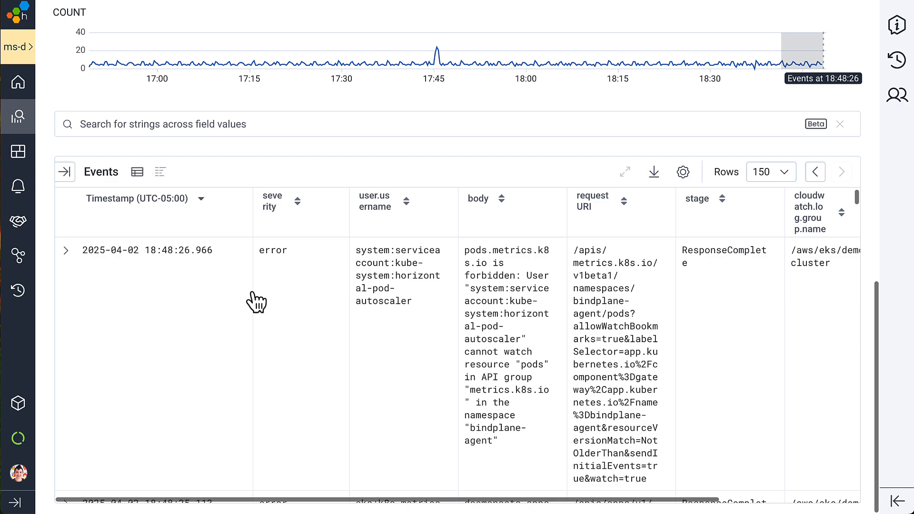
pyautogui.click(65, 250)
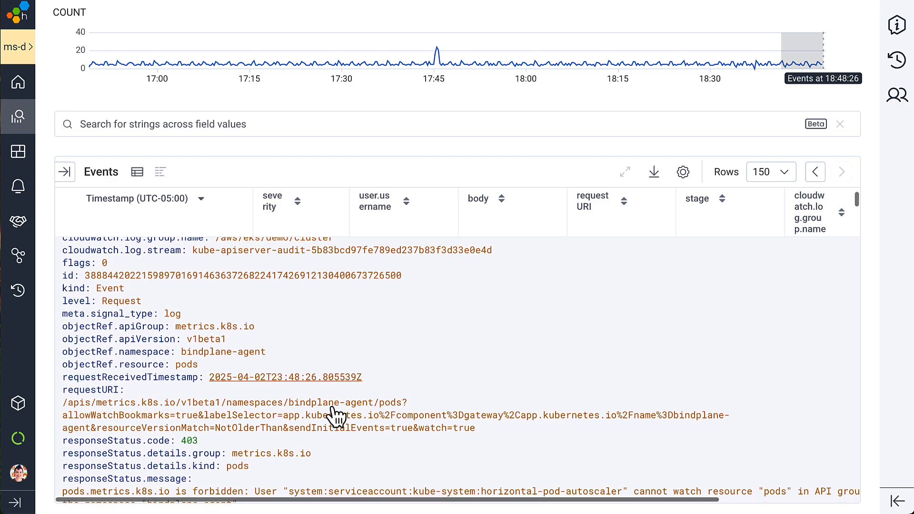
pyautogui.scroll(-3)
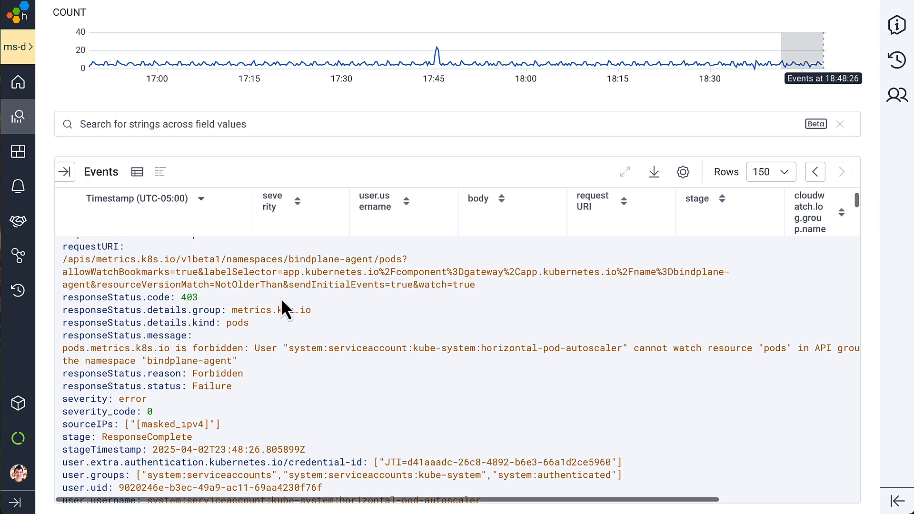
pyautogui.click(188, 298)
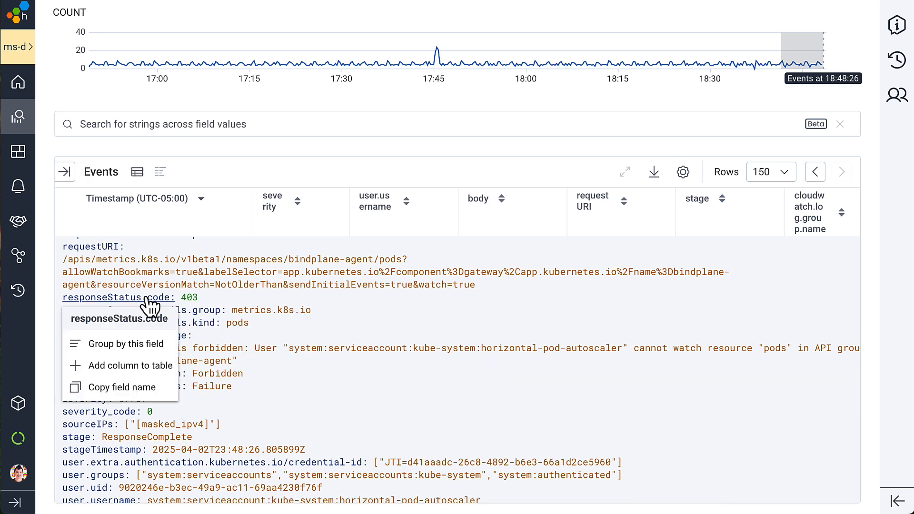
# - Group the error log counts by the responseStatus.code field
pyautogui.click(125, 343)
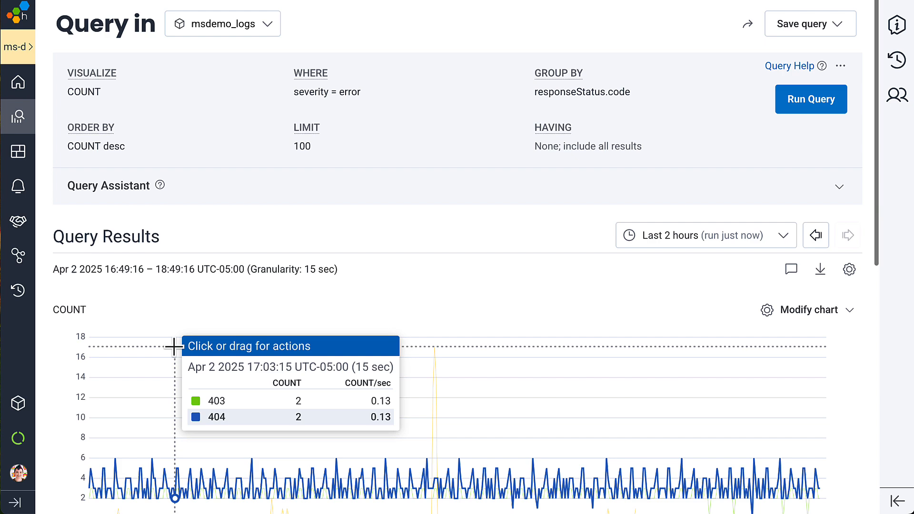
pyautogui.scroll(-3)
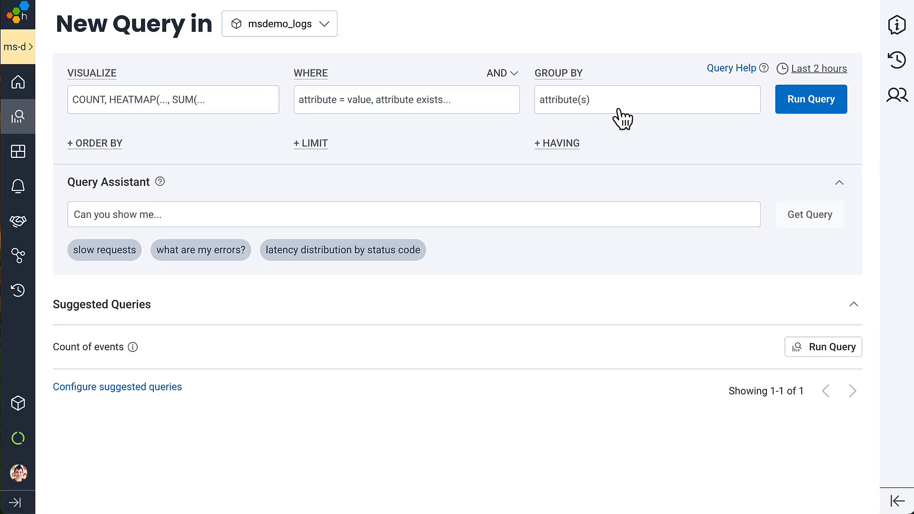
# - Run the msdemo_logs count query, broken down by cloudwatch.log.group.name
pyautogui.click(810, 99)
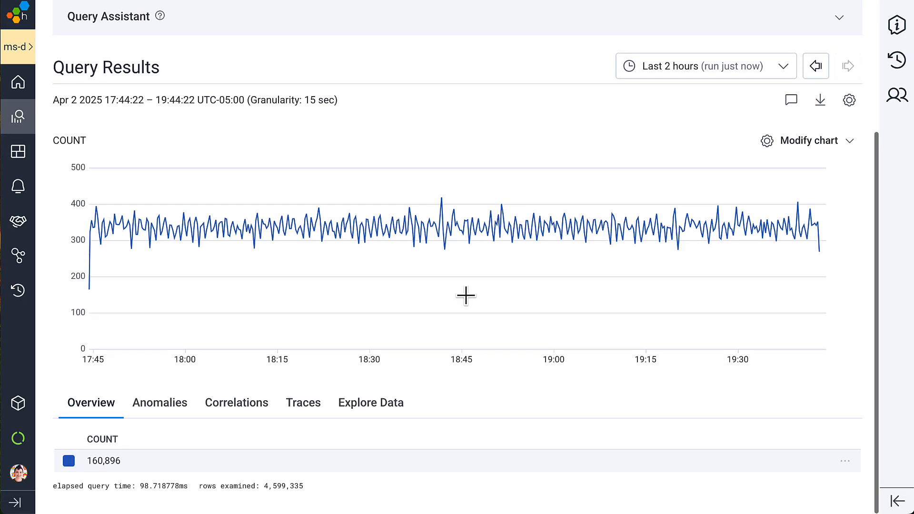
pyautogui.click(371, 402)
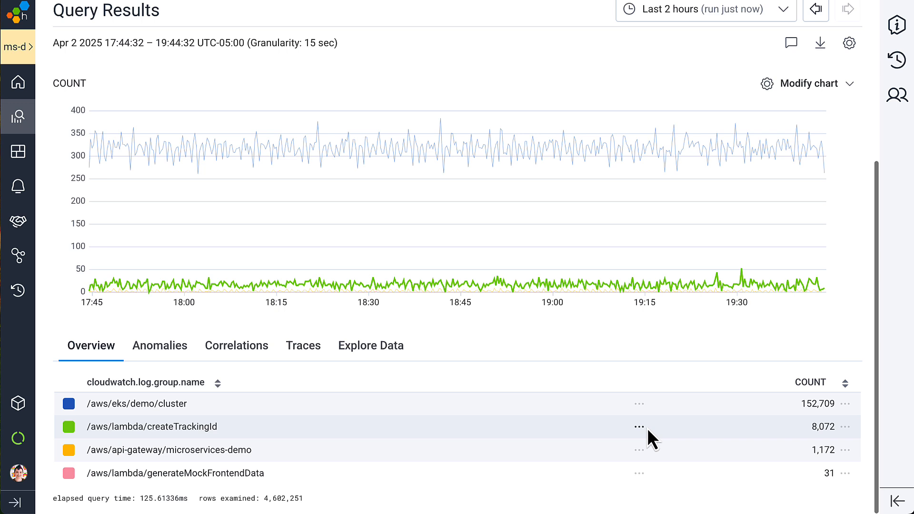
pyautogui.moveTo(689, 337)
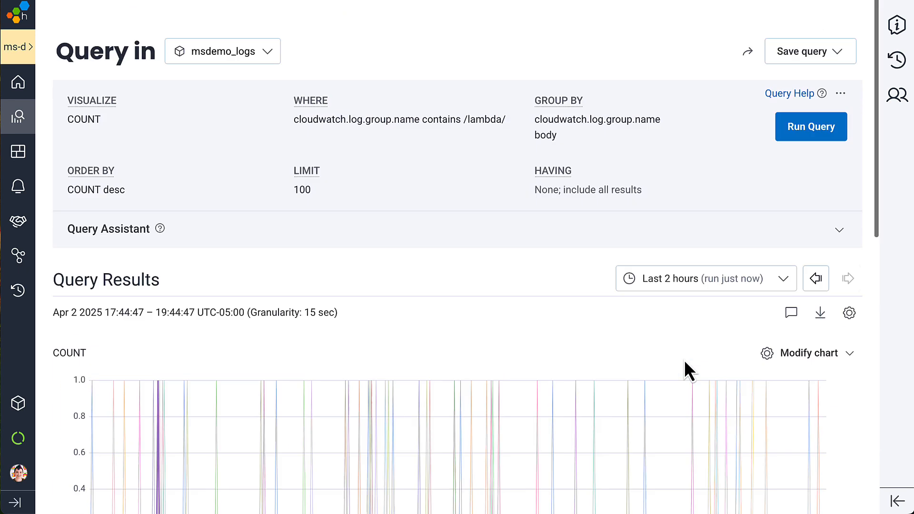
# - Add SUM(cf.billed_duration) to the Lambda query, drop body grouping, and rerun it
pyautogui.write('sum(')
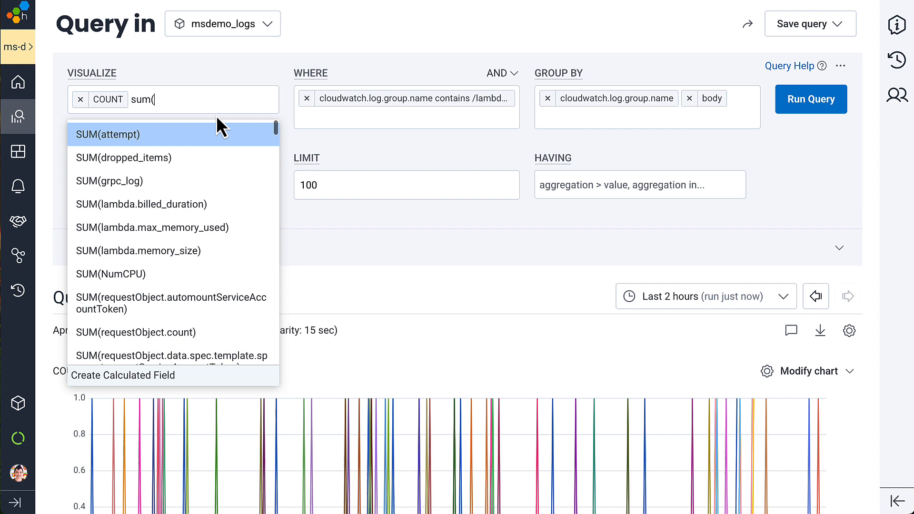
pyautogui.write('cf.')
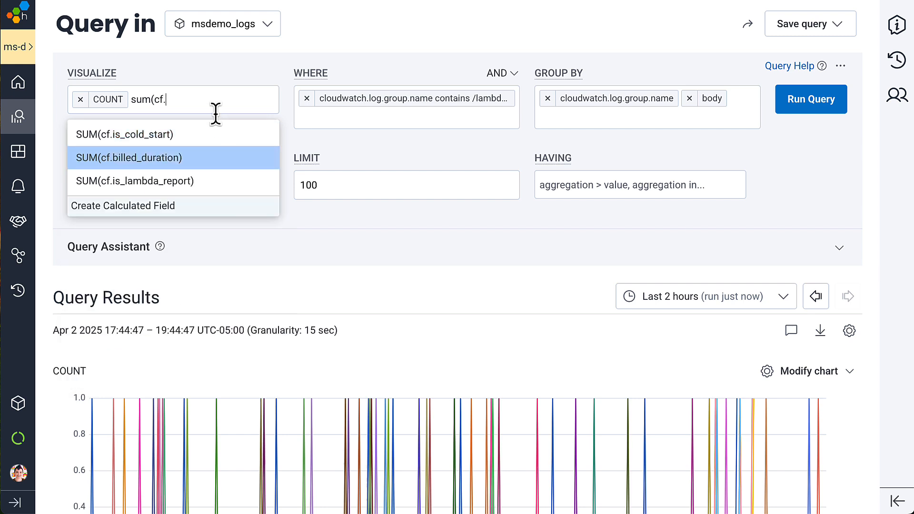
pyautogui.click(129, 158)
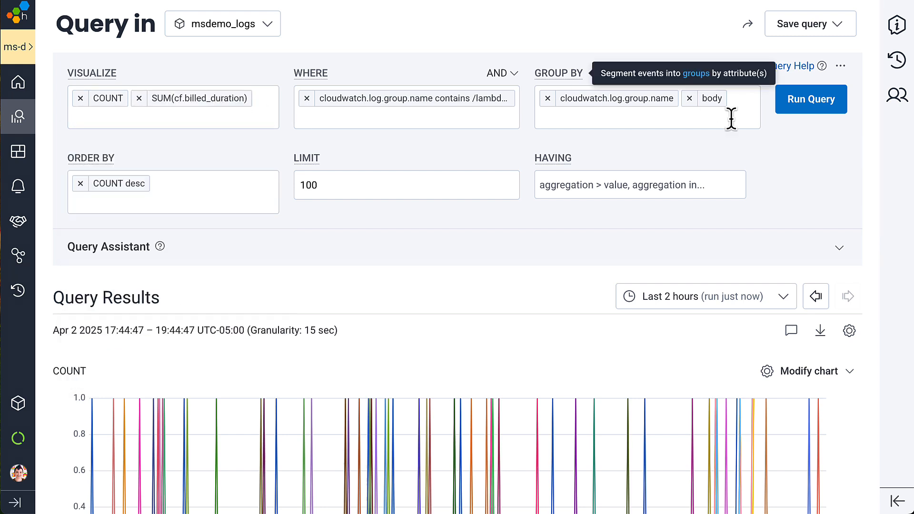
pyautogui.click(810, 99)
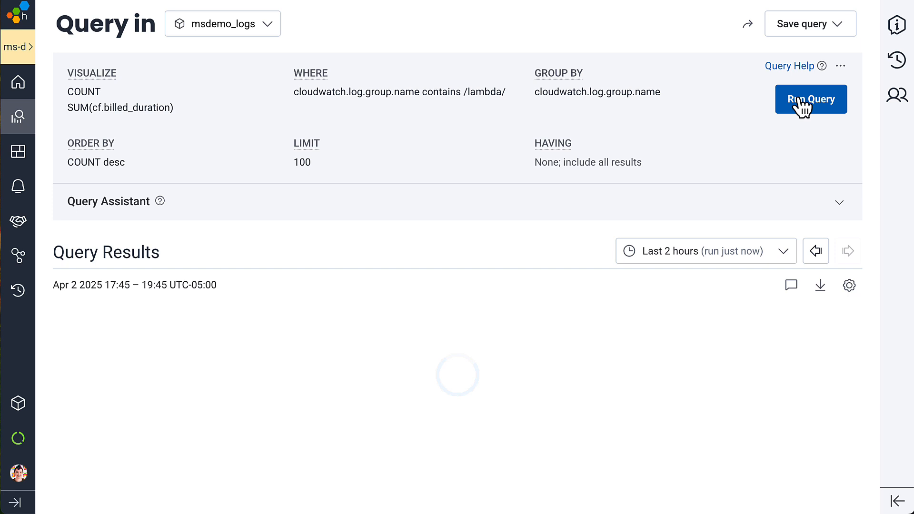
pyautogui.click(810, 99)
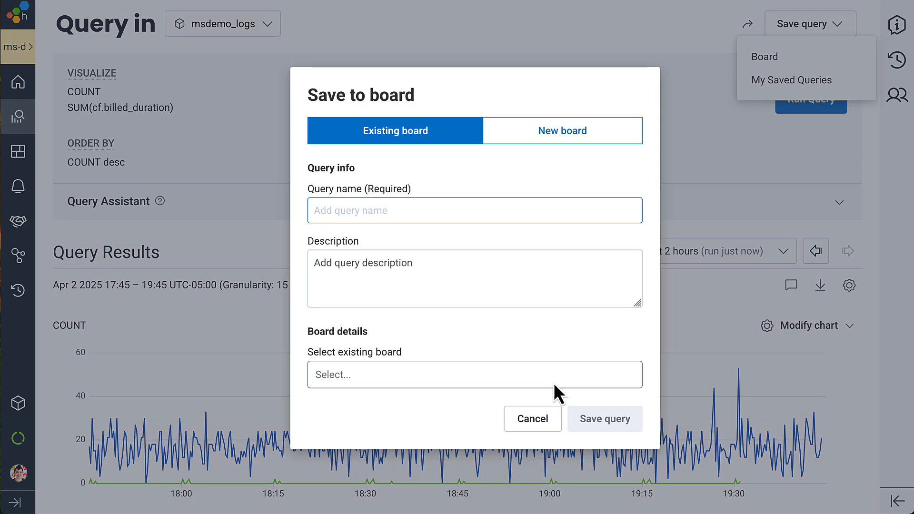
# - Move Execution Count beside the SLO panel on the Serverless Function Activity board, then open Query History
pyautogui.click(604, 419)
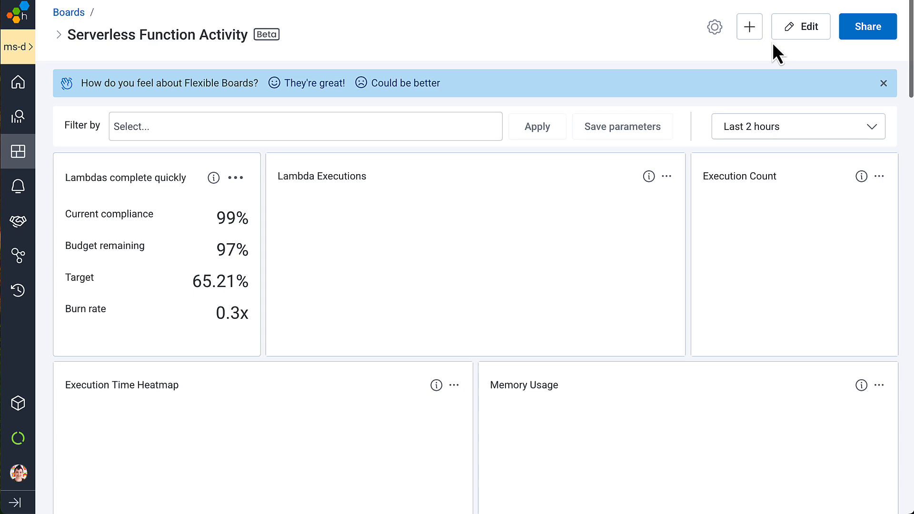
pyautogui.click(883, 83)
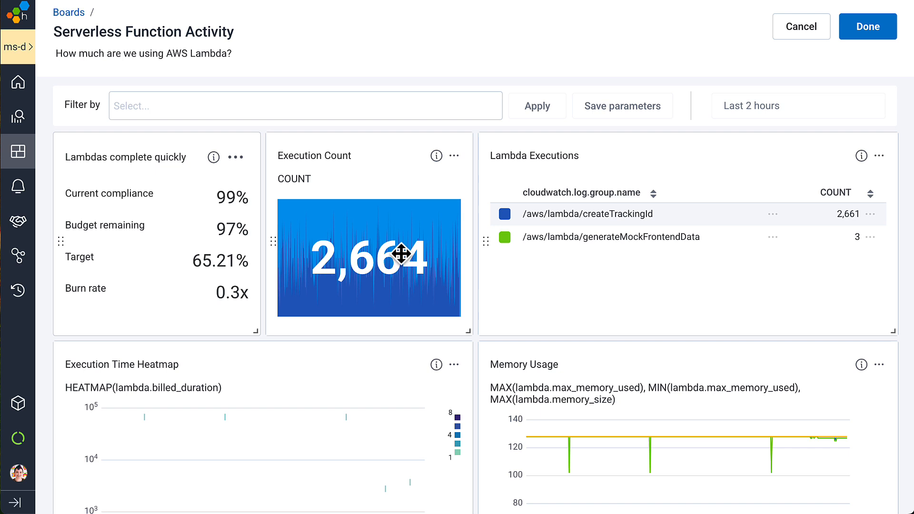
pyautogui.moveTo(18, 221)
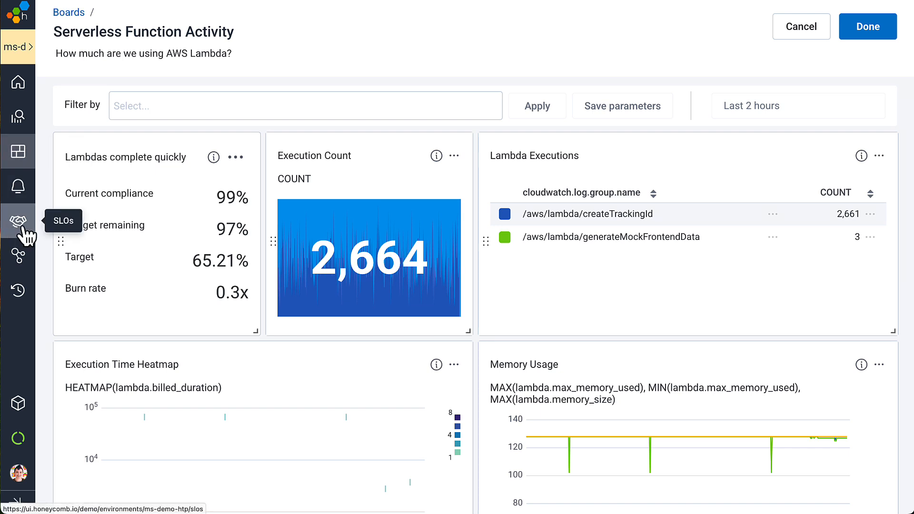
pyautogui.click(18, 290)
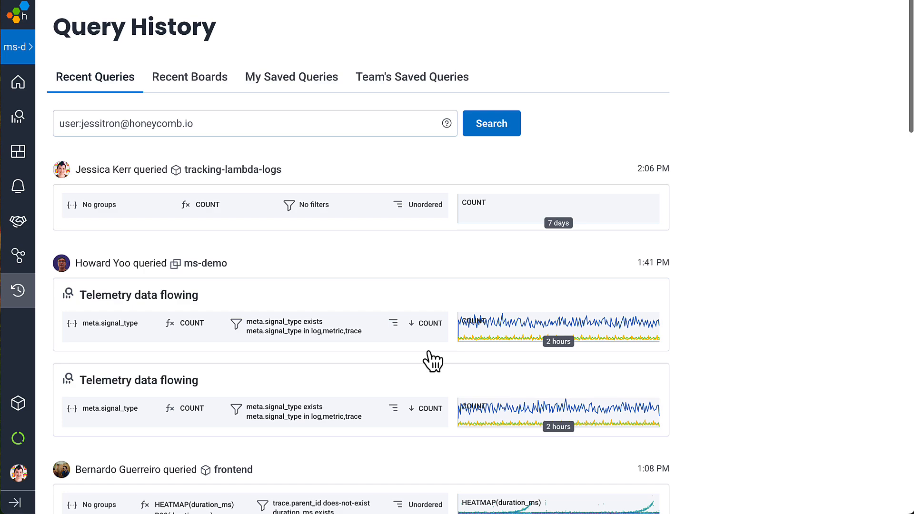
# - Reopen the sli.latency HEATMAP(duration_ms) query from the Recent Queries list
pyautogui.scroll(-3)
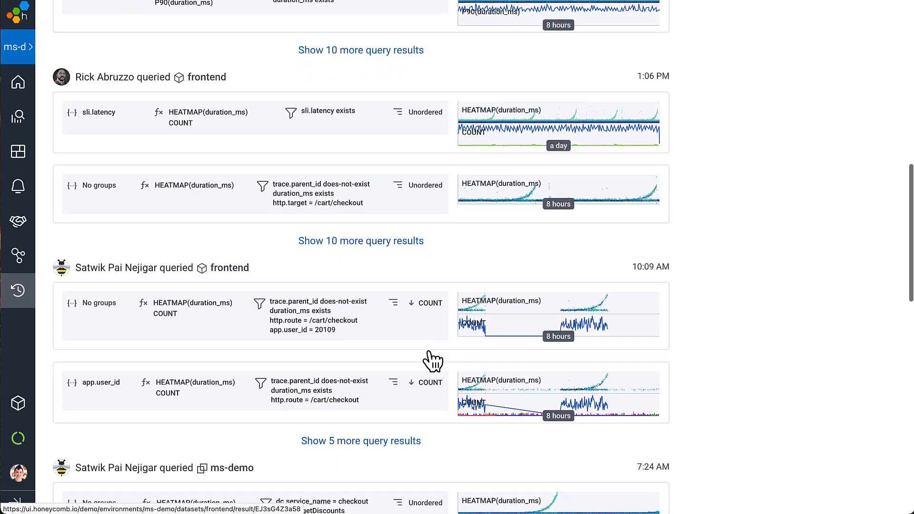
pyautogui.click(99, 112)
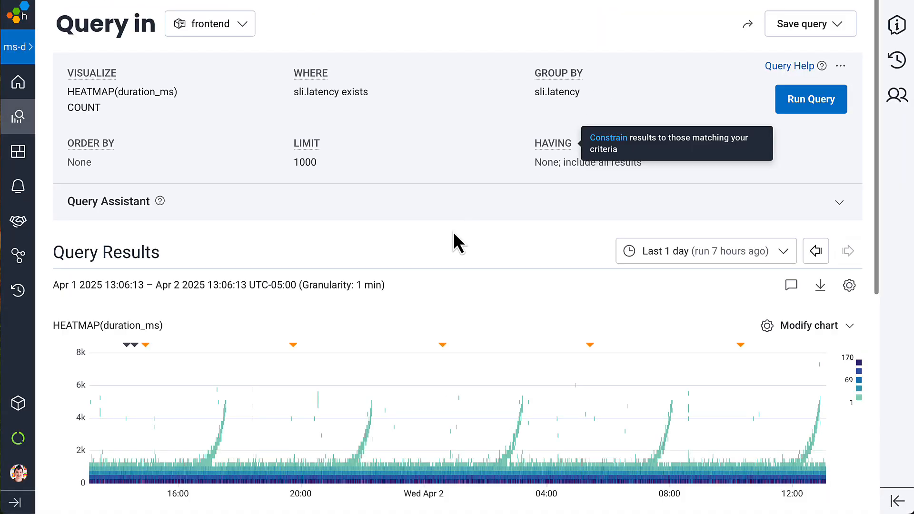
pyautogui.scroll(-3)
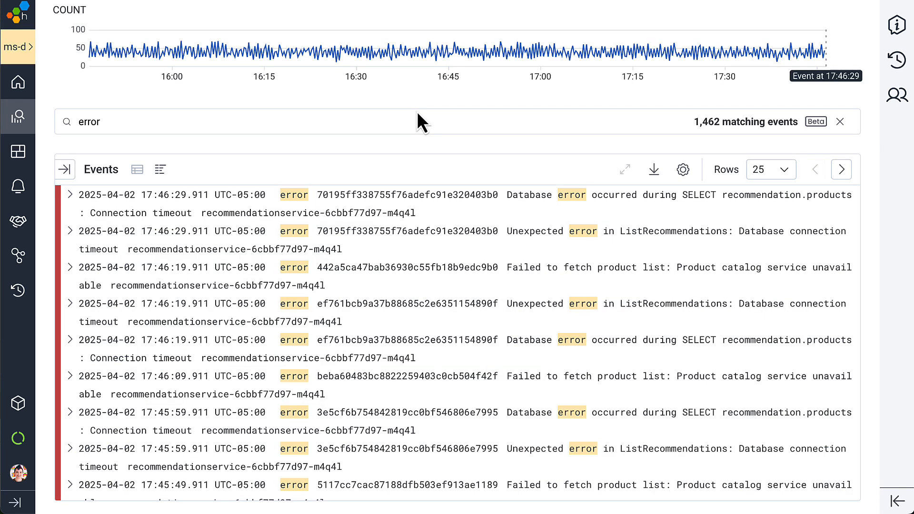
pyautogui.moveTo(449, 277)
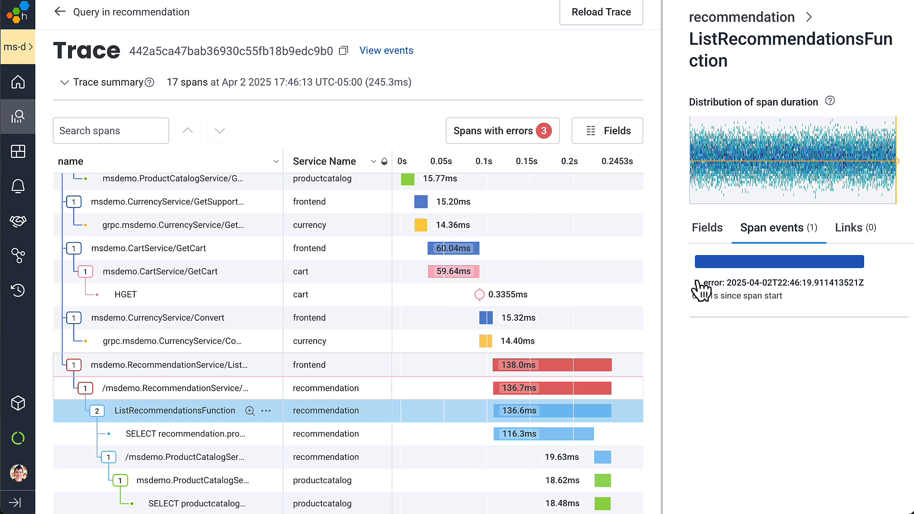
# - Expand the ListRecommendationsFunction error event and inspect the ProductCatalog ListProducts span's fields
pyautogui.click(696, 283)
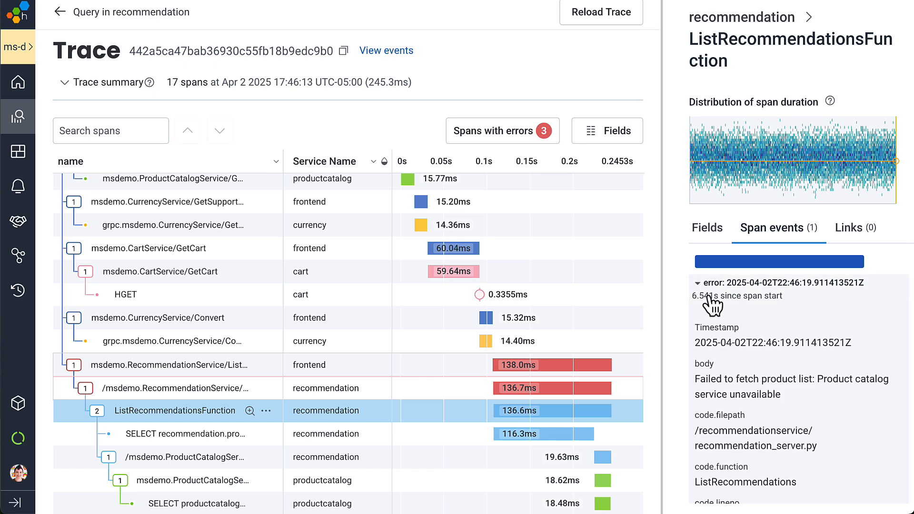
pyautogui.moveTo(716, 311)
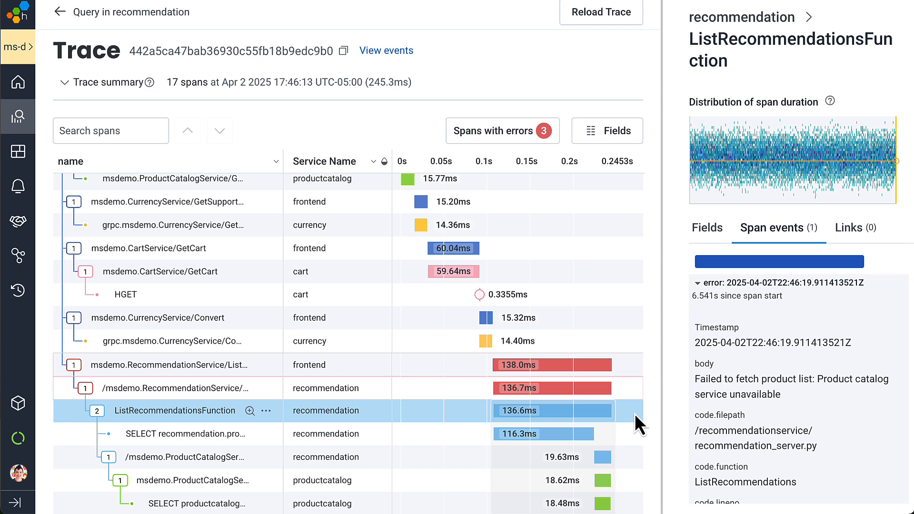
pyautogui.moveTo(634, 425)
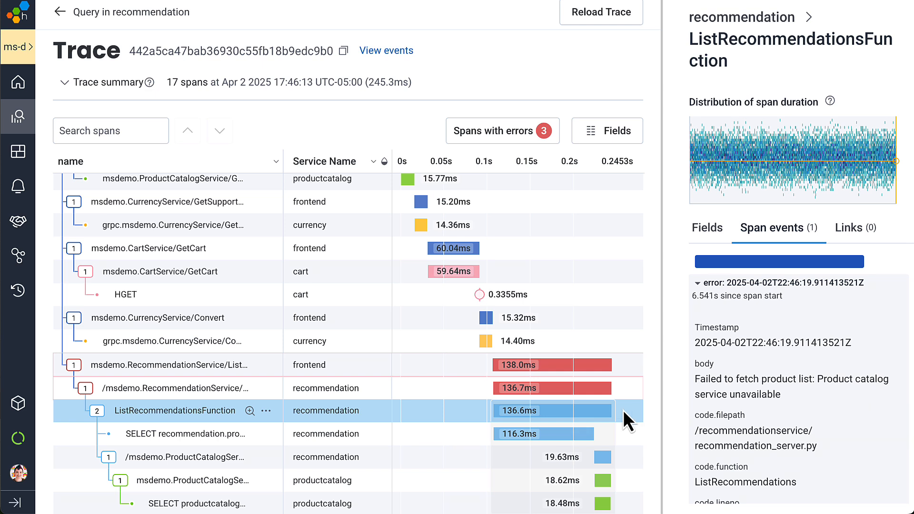
pyautogui.moveTo(723, 392)
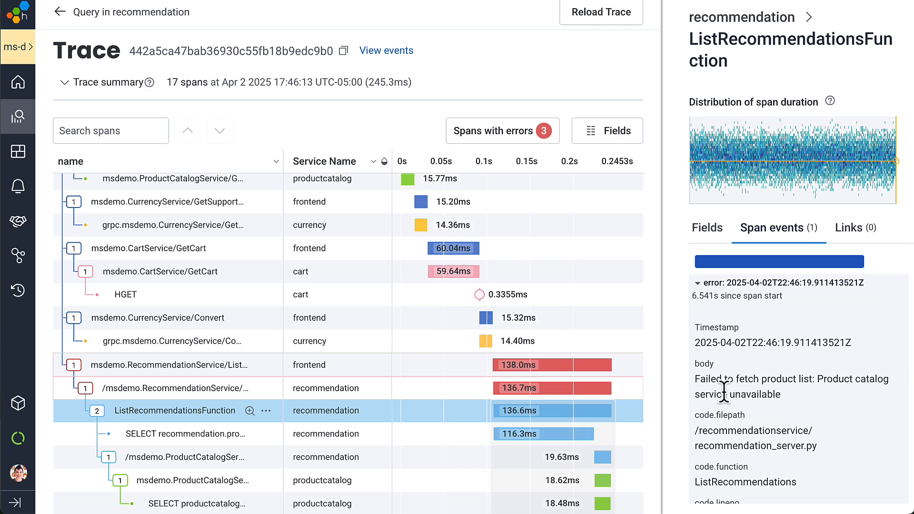
pyautogui.moveTo(620, 480)
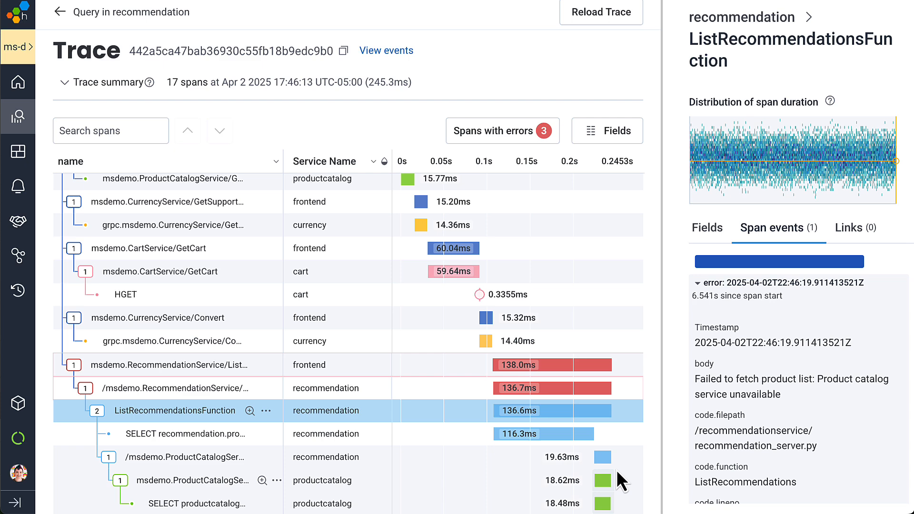
pyautogui.click(174, 480)
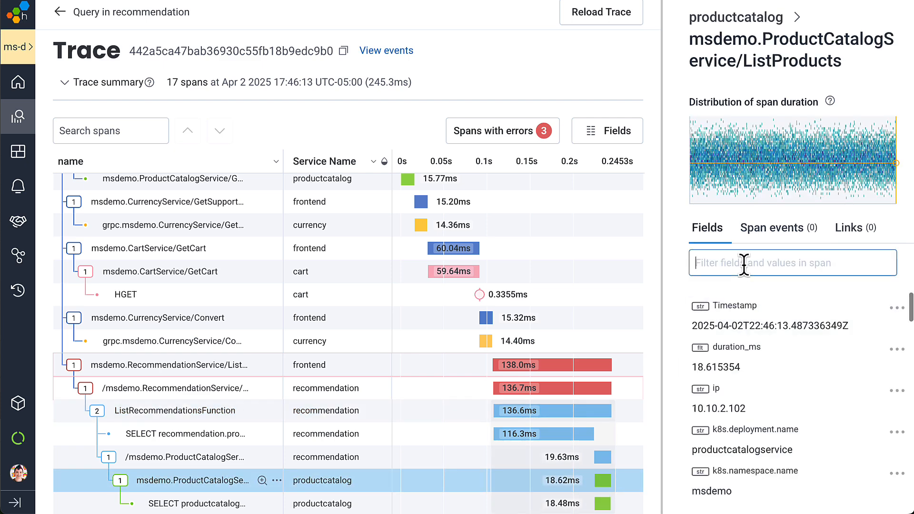
pyautogui.write('statu')
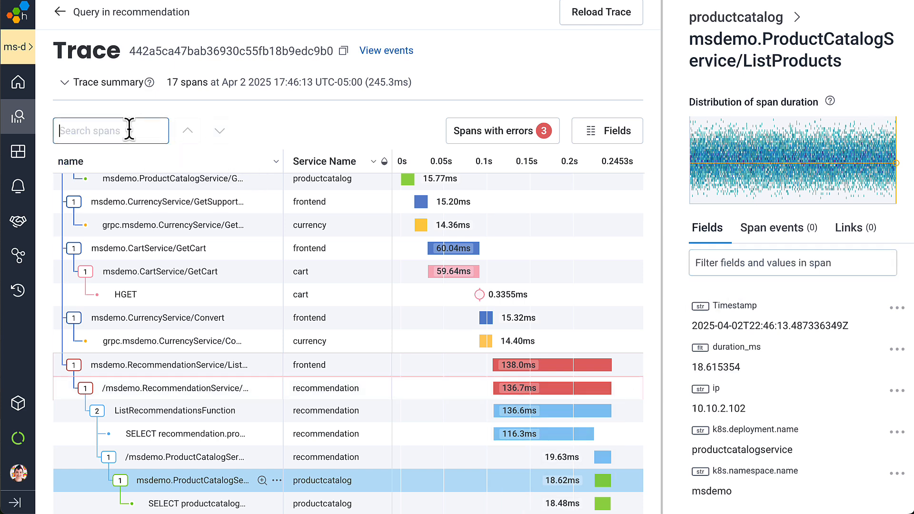
# - Search the trace's spans for 'user' to find app.user_id 31303, then begin a status message filter
pyautogui.write('user')
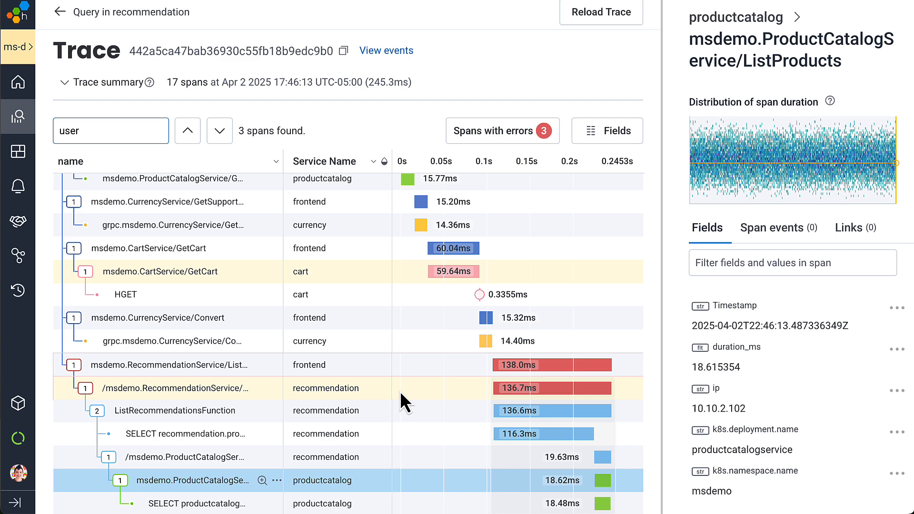
pyautogui.click(174, 389)
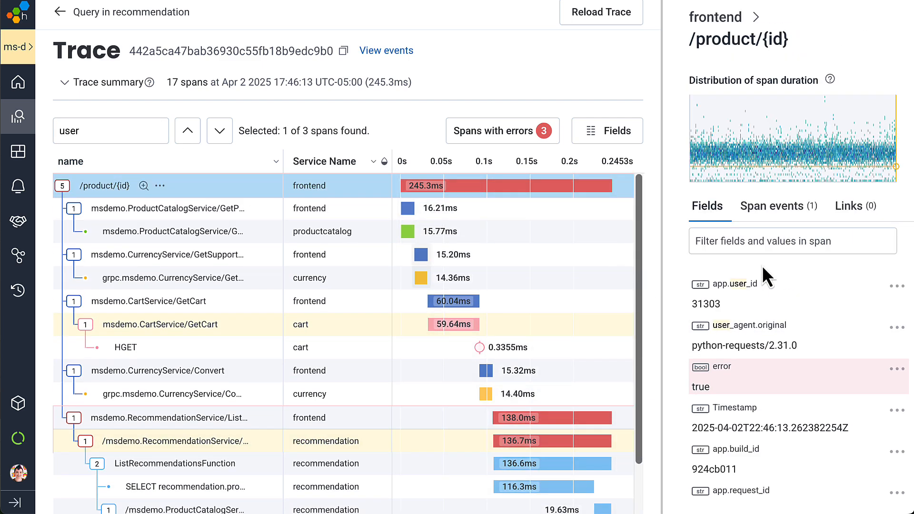
pyautogui.click(174, 441)
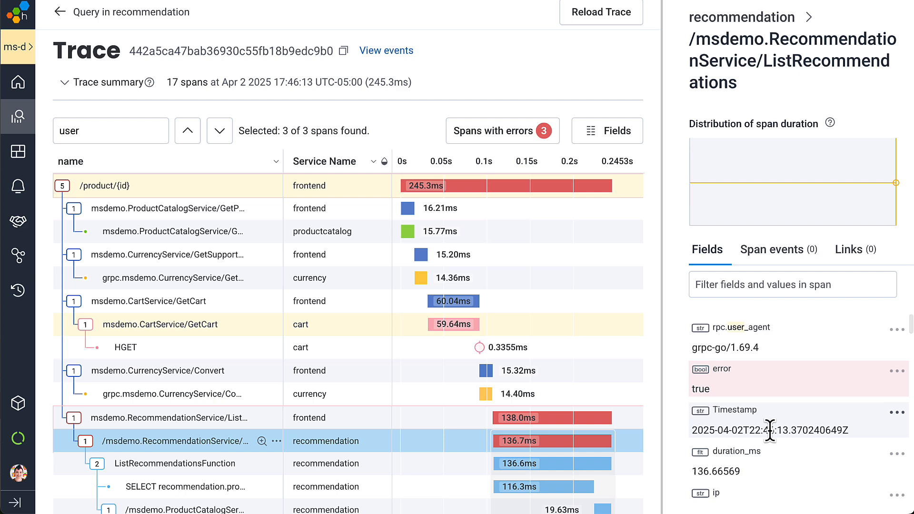
pyautogui.write('message = StatusCode.UNAVAILABL...')
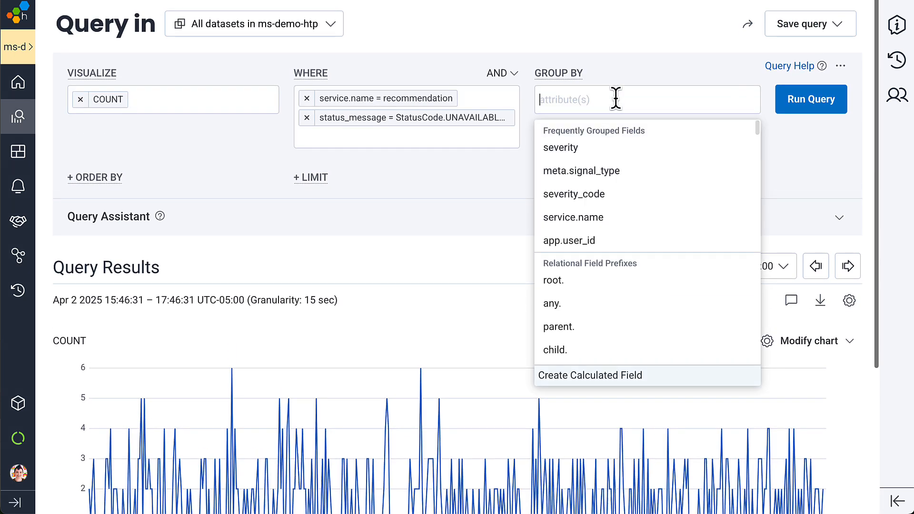
# - Group UNAVAILABLE recommendation errors by root.app.user_id and run the query, showing user 20109 with 170 events
pyautogui.write('root.app.user_id')
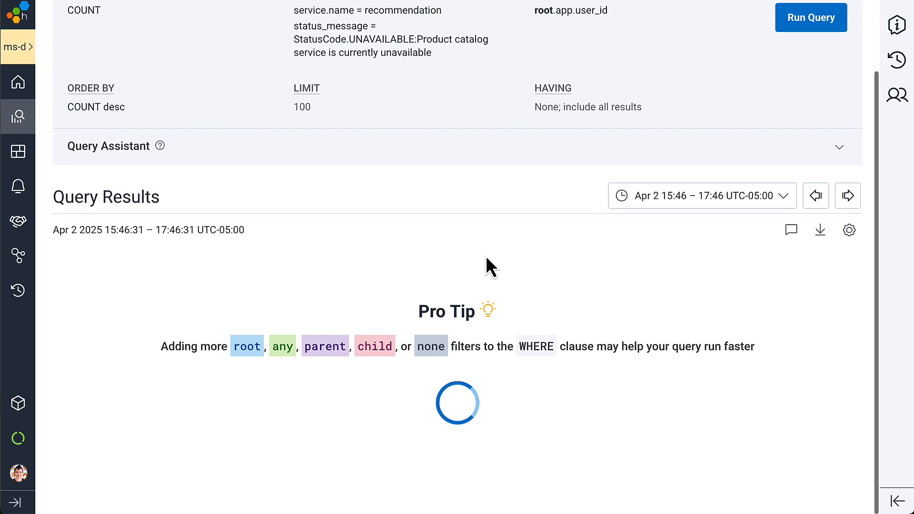
pyautogui.click(810, 17)
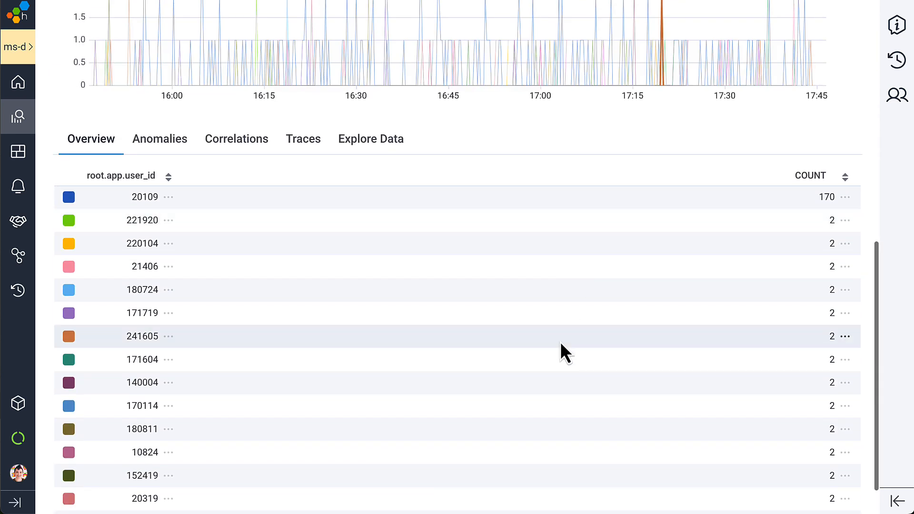
pyautogui.moveTo(554, 356)
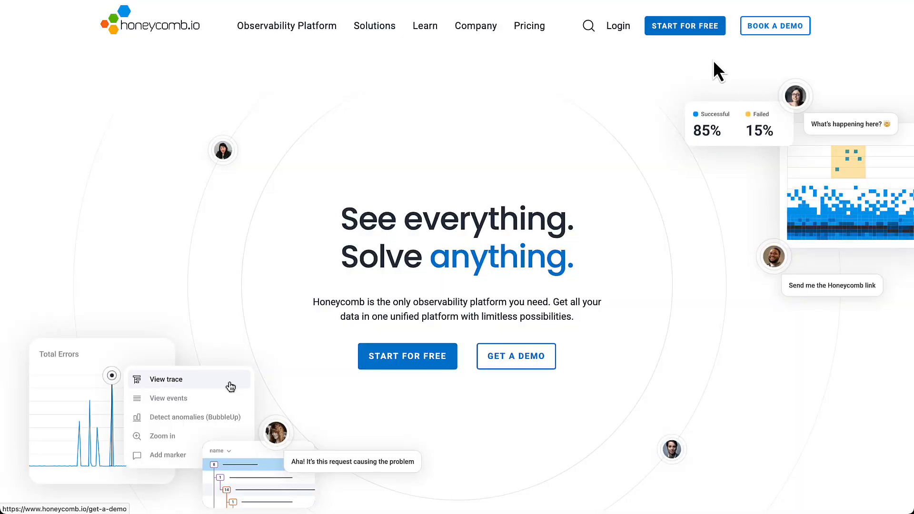
pyautogui.moveTo(685, 25)
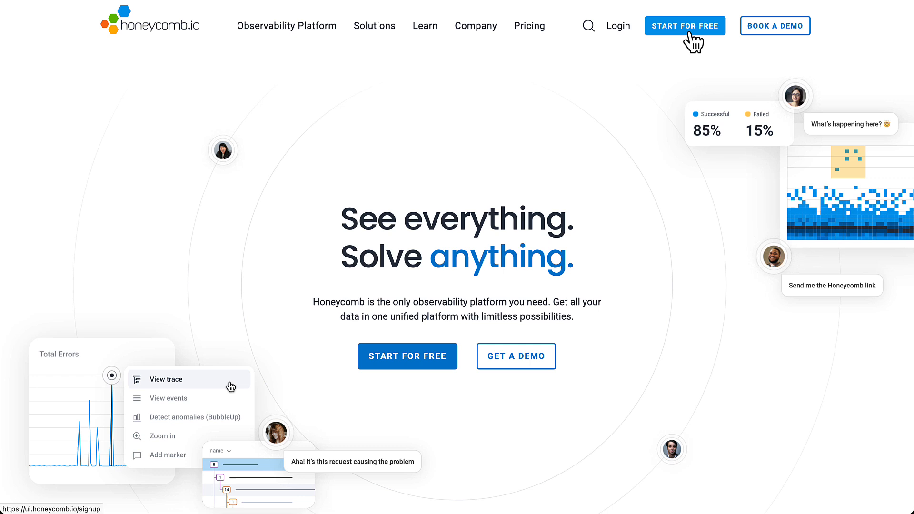